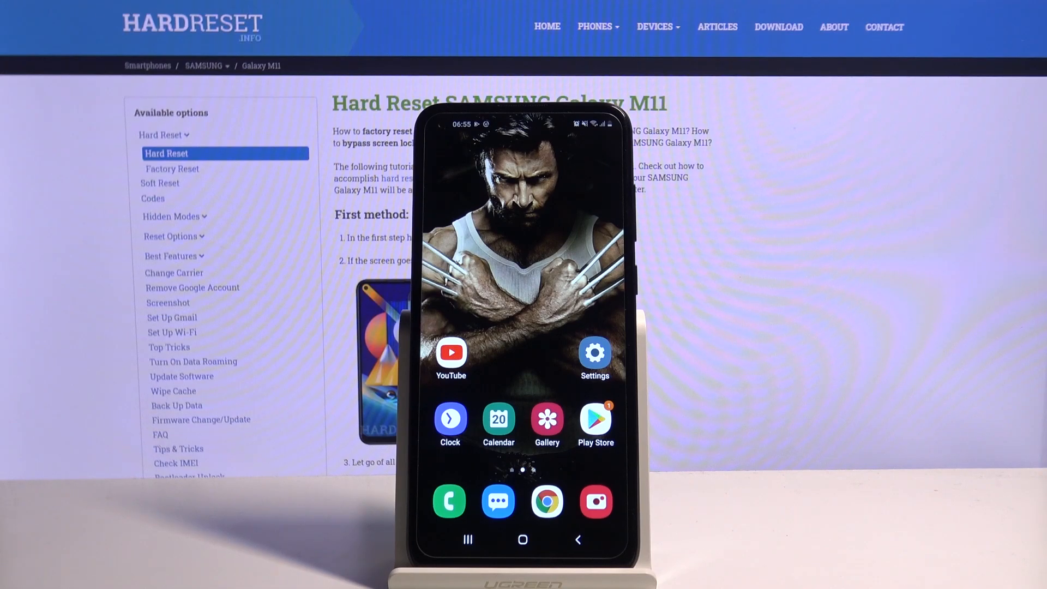
Find 'led keyboard' in Play Store, install LED Keyboard Lighting and launch it
{"action": "left_click", "coordinate": [595, 419]}
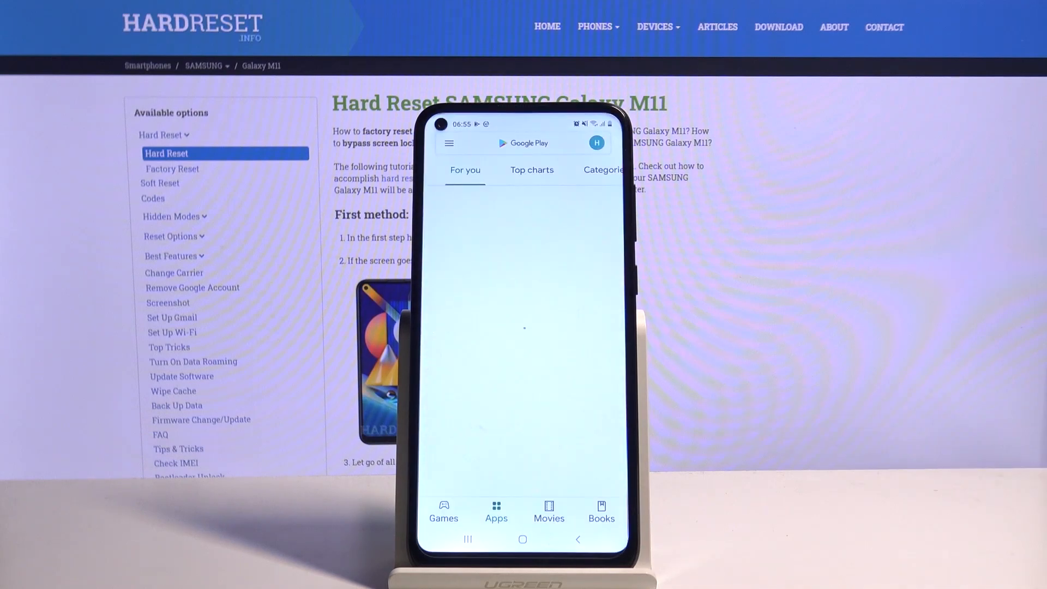
{"action": "left_click", "coordinate": [524, 143]}
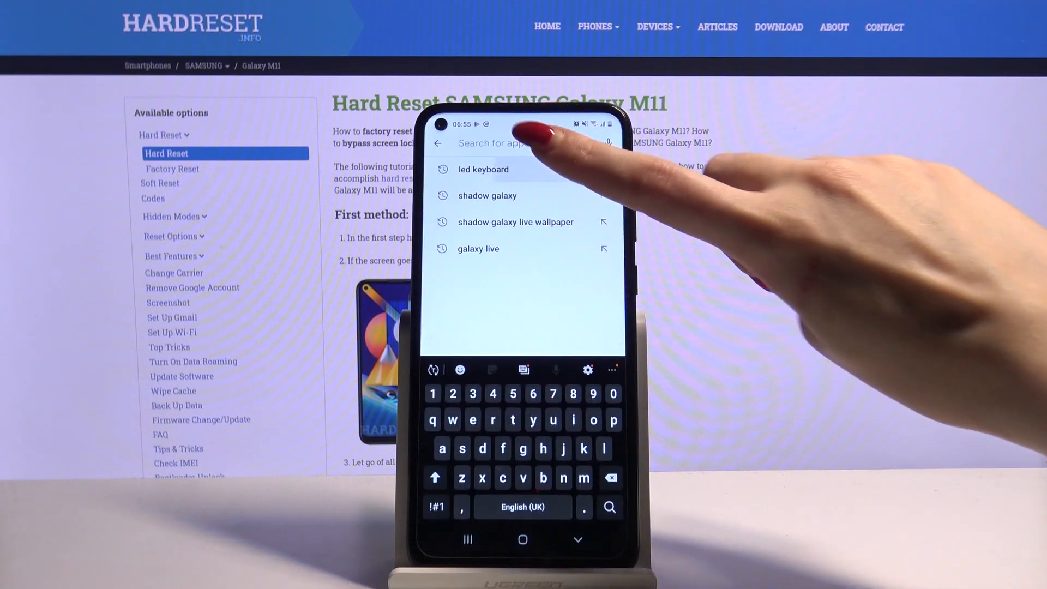
{"action": "left_click", "coordinate": [483, 169]}
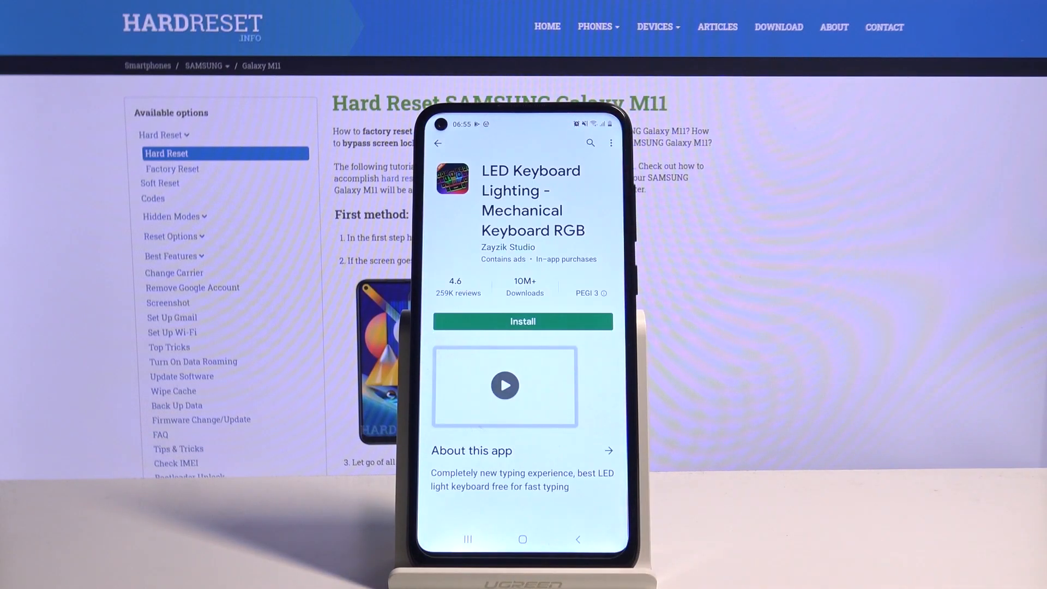
{"action": "left_click", "coordinate": [523, 321]}
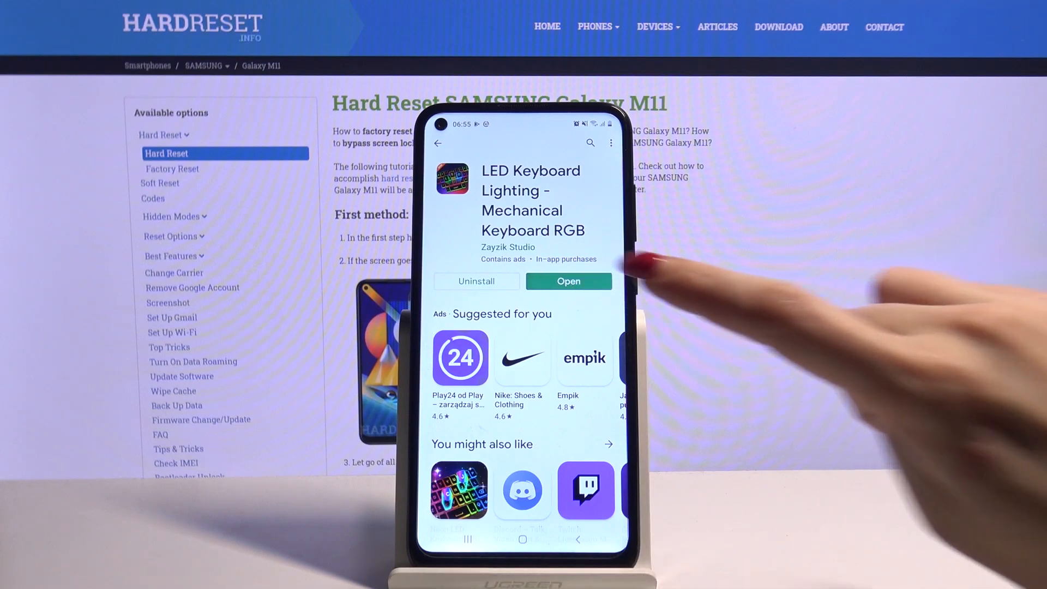
{"action": "left_click", "coordinate": [568, 282]}
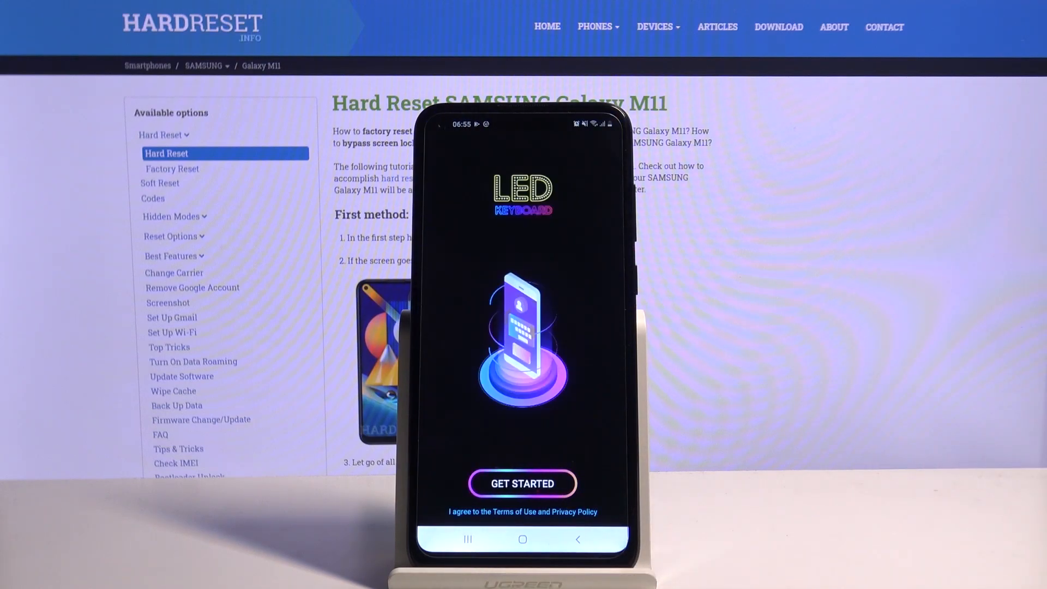
Turn on Led KeyBoard in Manage keyboards, accept the reboot warning, and continue to Input Options
{"action": "left_click", "coordinate": [523, 483]}
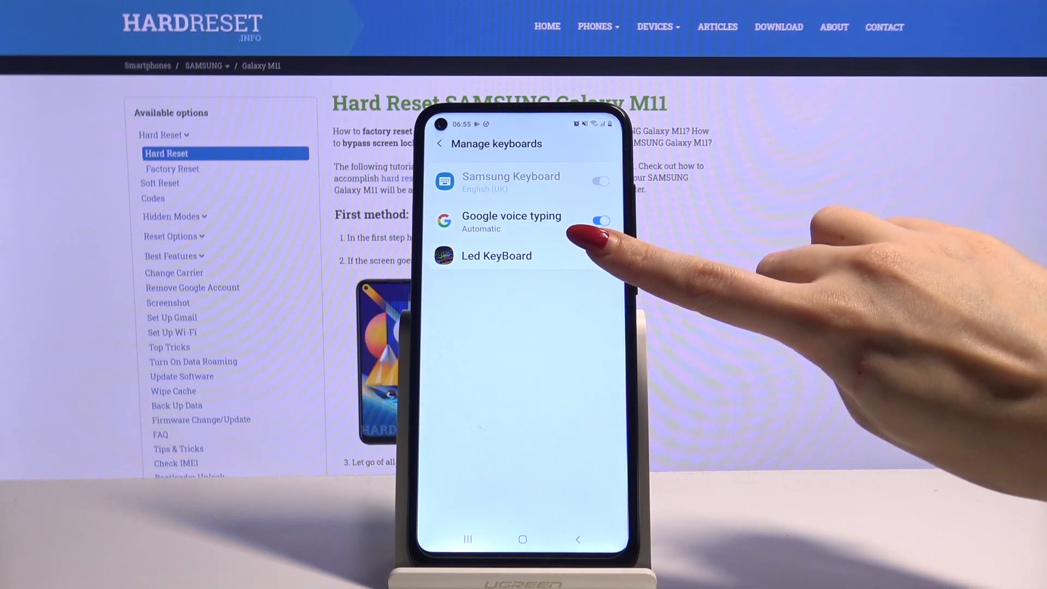
{"action": "left_click", "coordinate": [599, 255]}
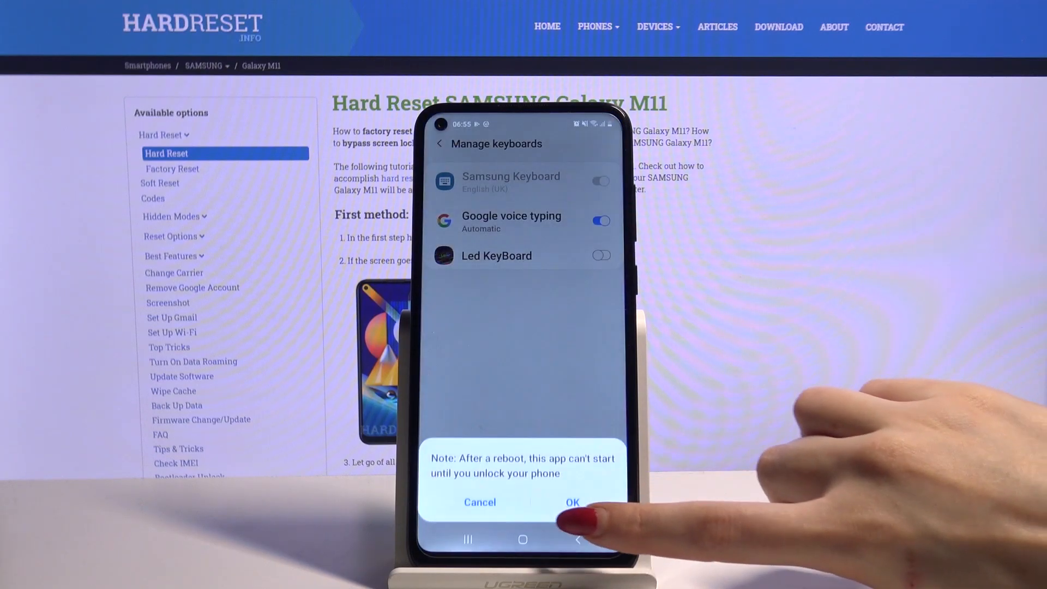
{"action": "left_click", "coordinate": [571, 502]}
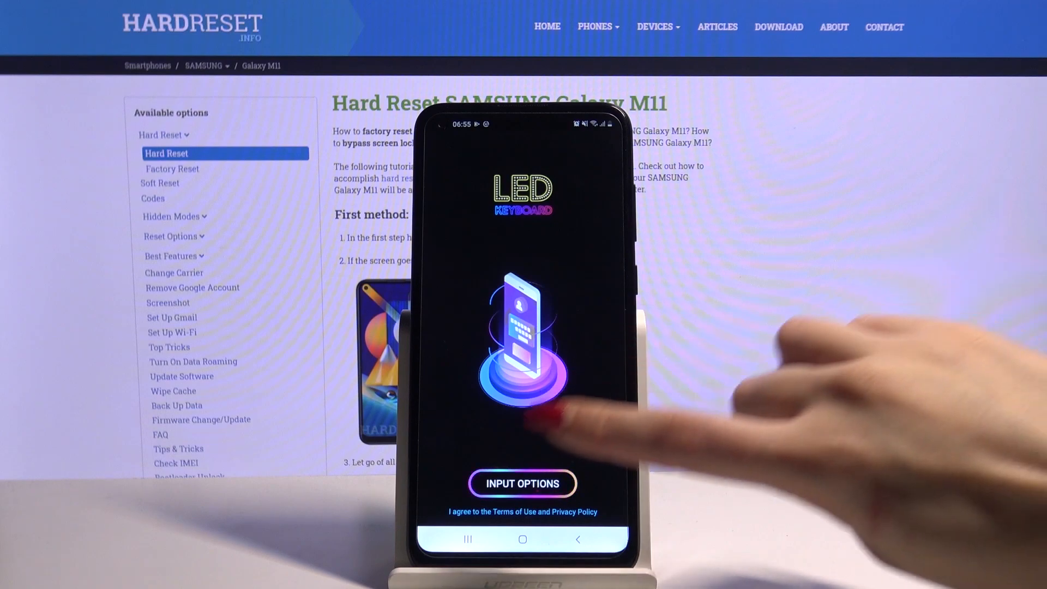
{"action": "left_click", "coordinate": [523, 483]}
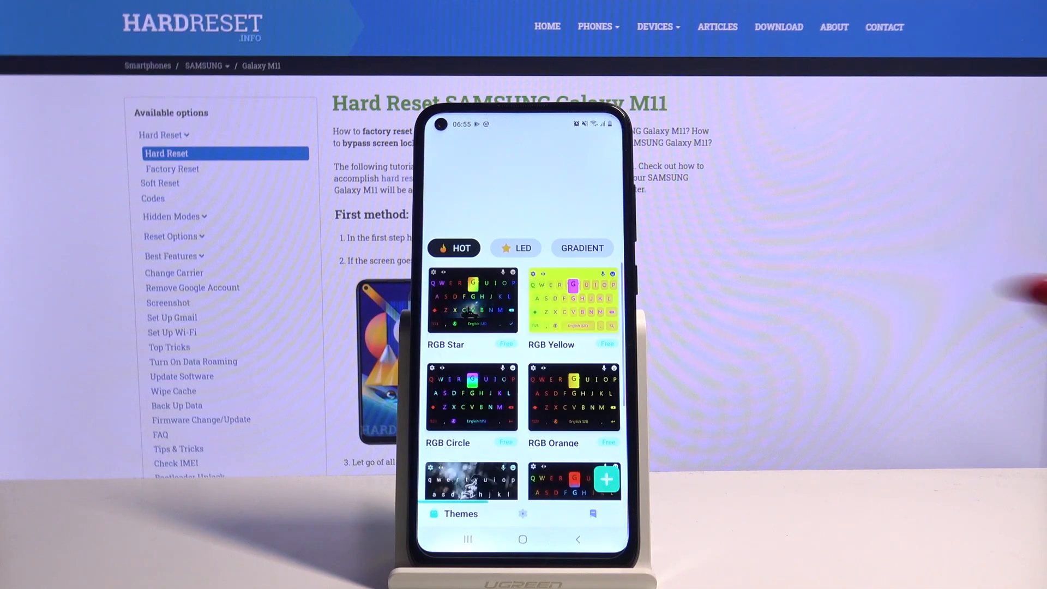
Choose the RGB Circle theme, request its download, and go to the home screen
{"action": "left_click", "coordinate": [470, 396]}
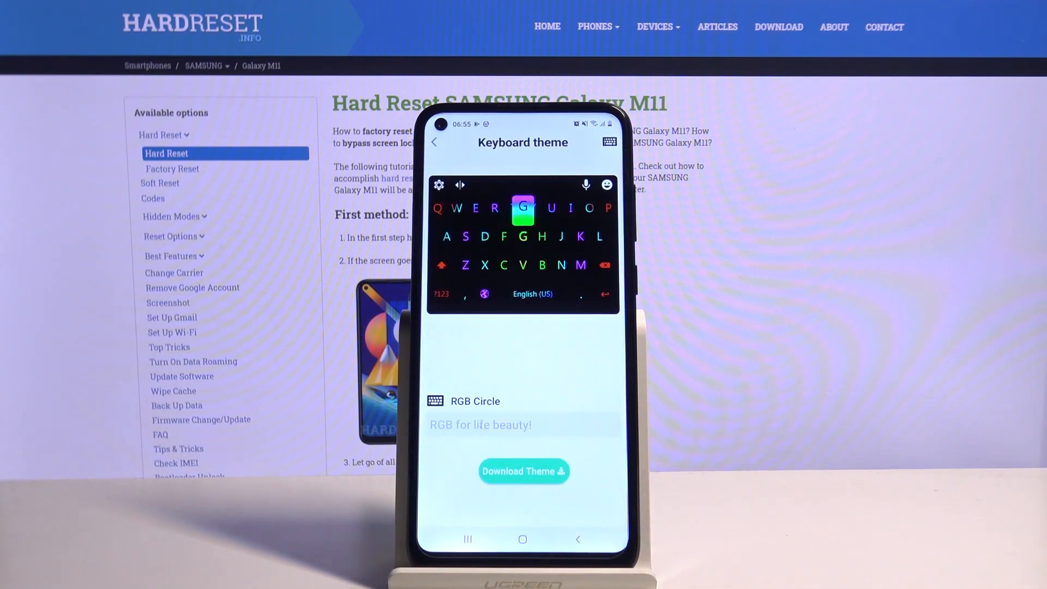
{"action": "left_click", "coordinate": [523, 471]}
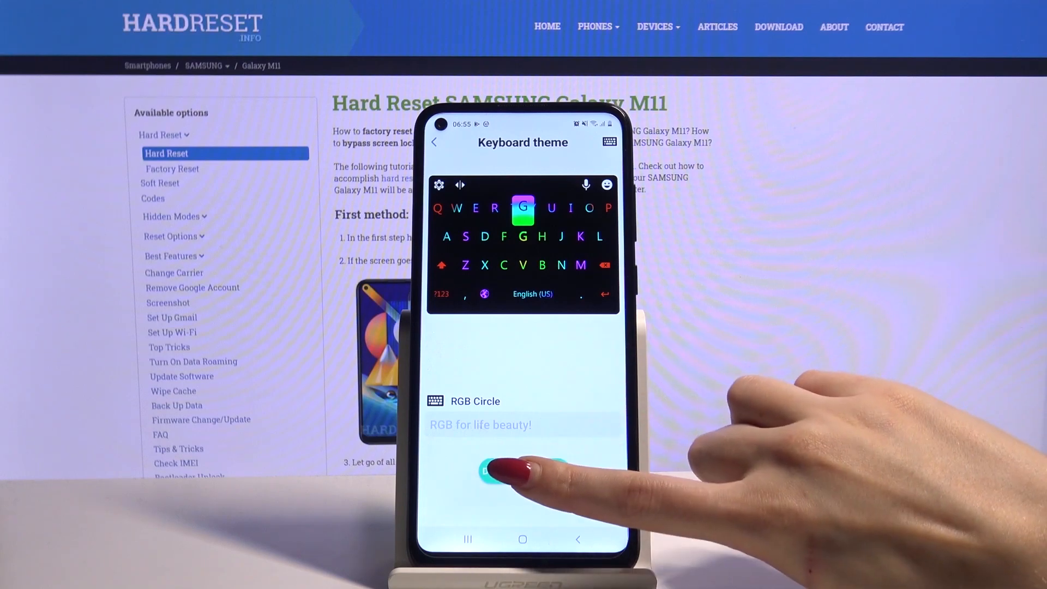
{"action": "left_click", "coordinate": [523, 471]}
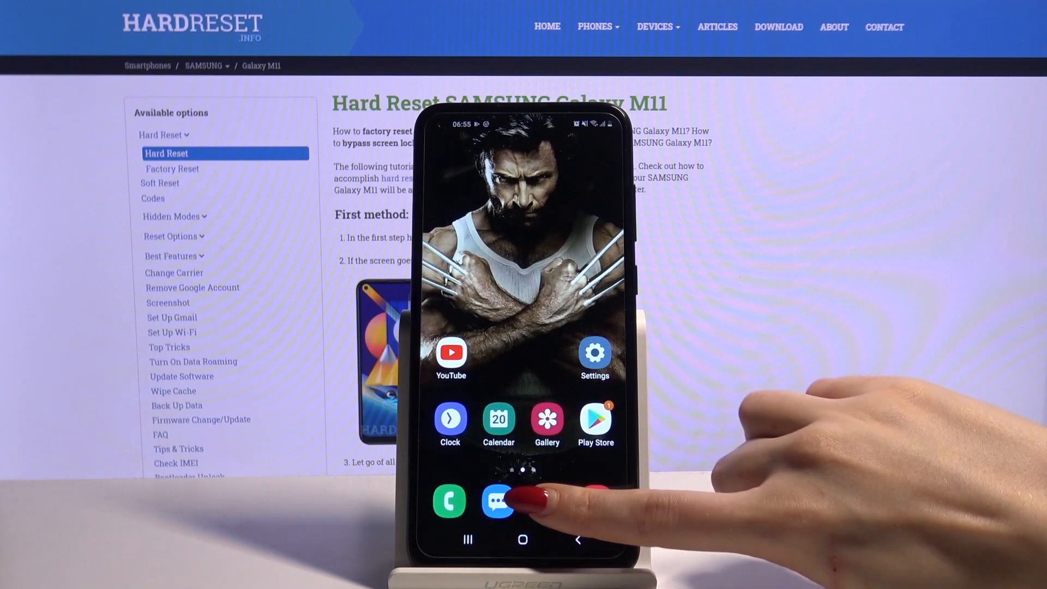
Activate Chrome's address field so the RGB-lit LED keyboard appears
{"action": "left_click", "coordinate": [498, 501]}
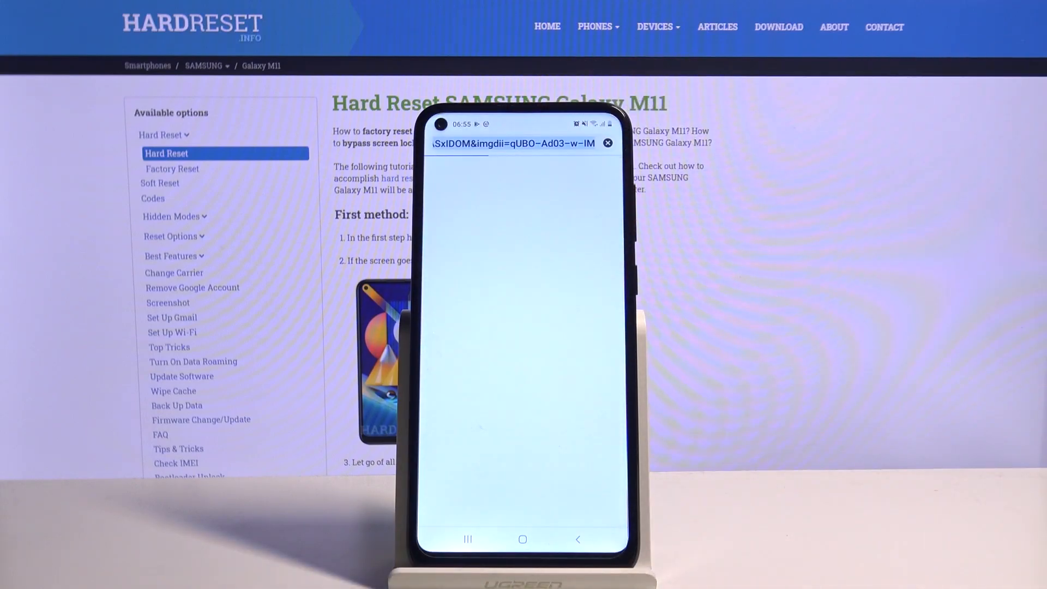
{"action": "left_click", "coordinate": [511, 142]}
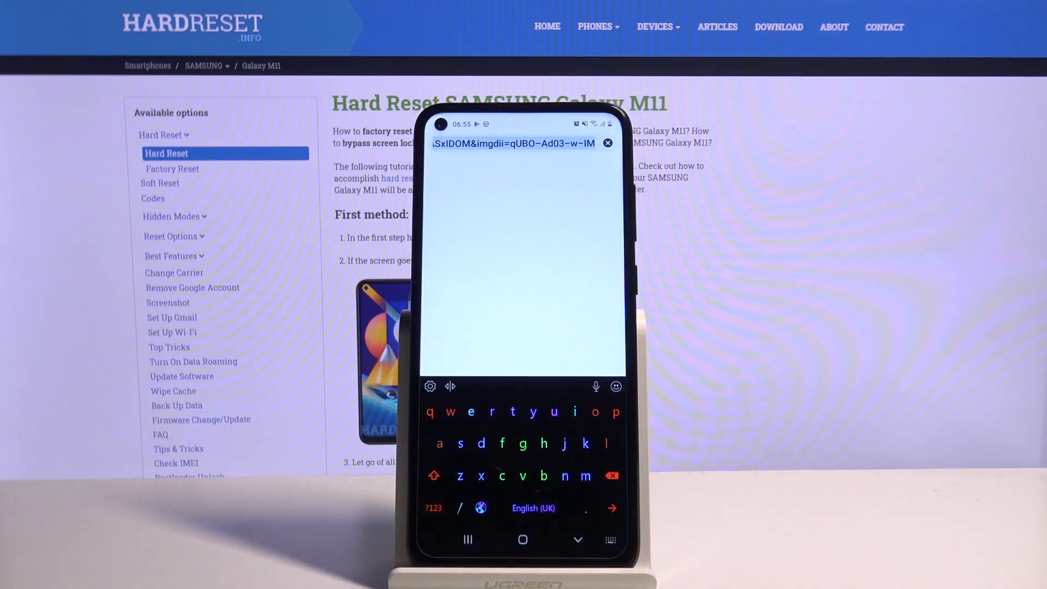